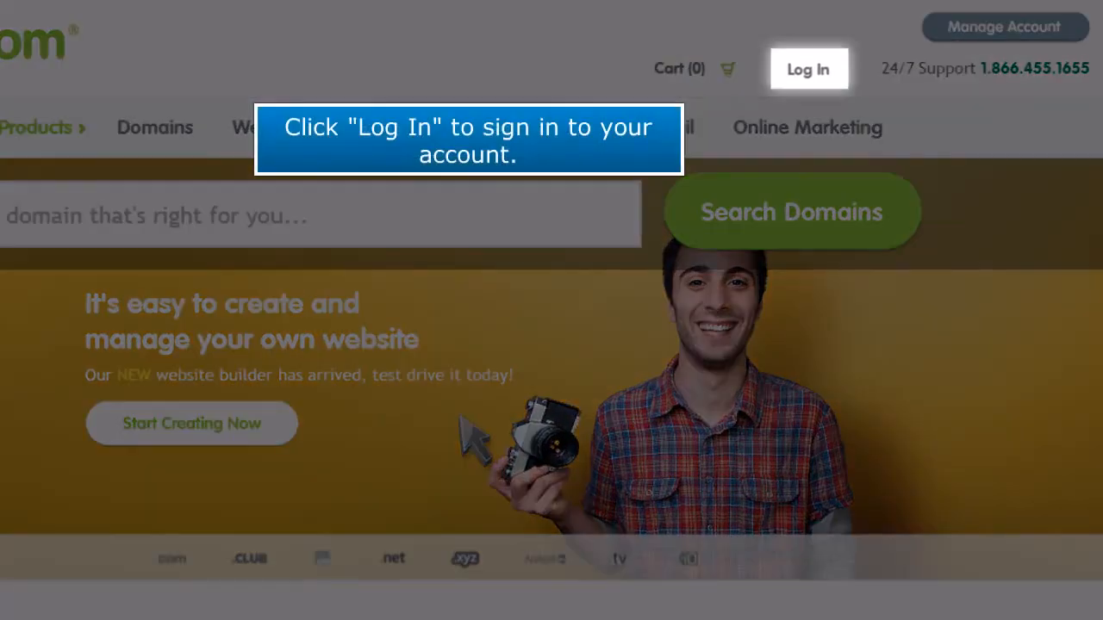
- Go to the Register.com account sign-in page from the home page Log In link
click(806, 69)
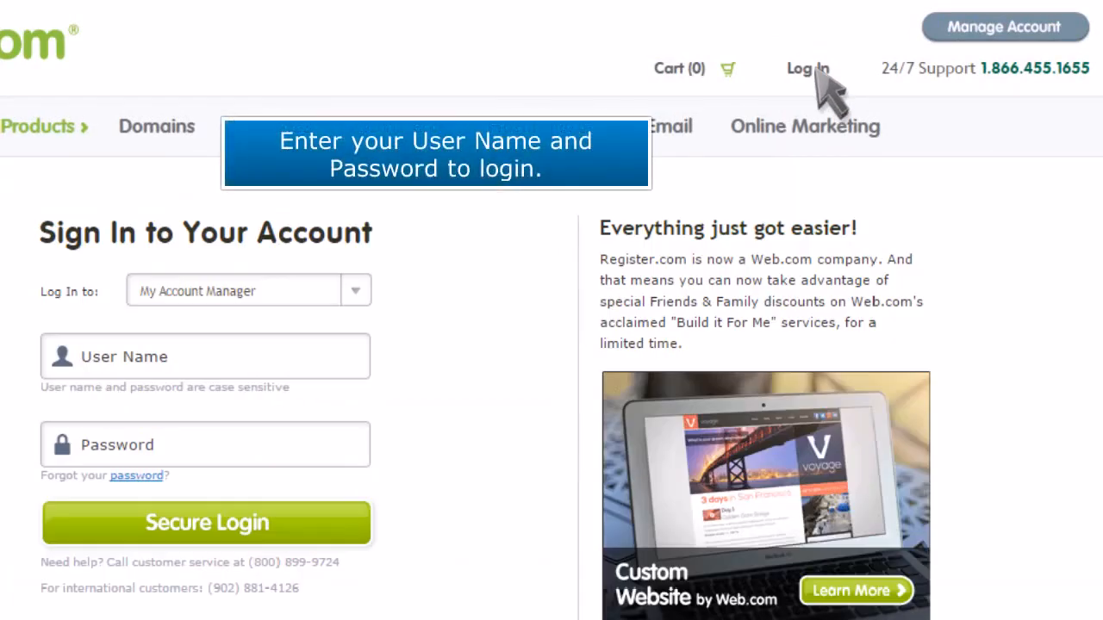
mouse_move(221, 380)
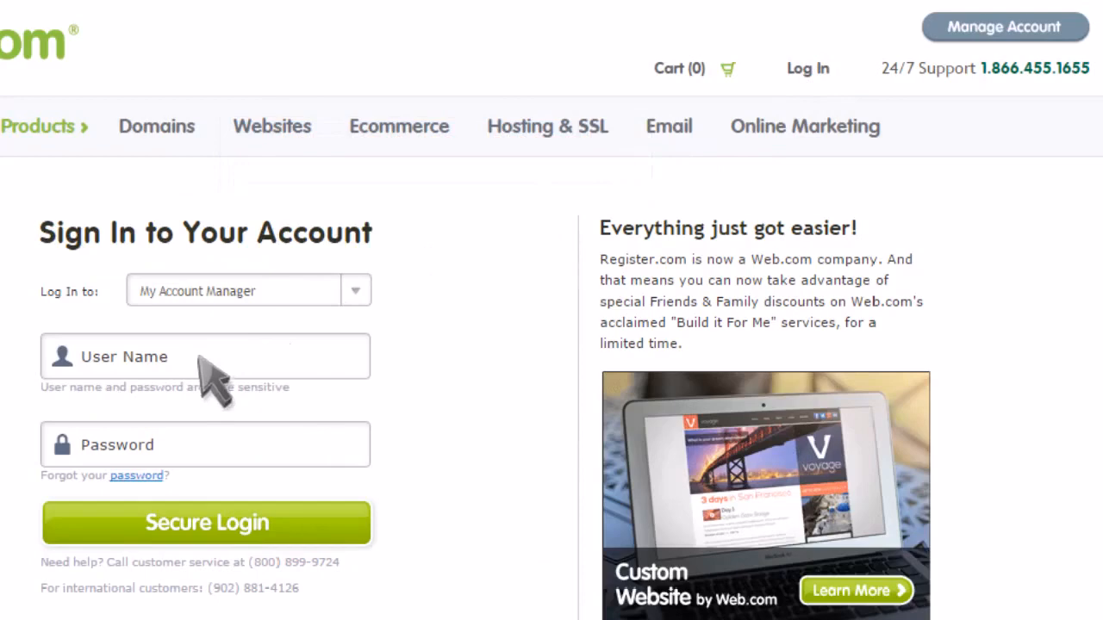
- Sign in to the Register.com account with the user name and password
click(205, 445)
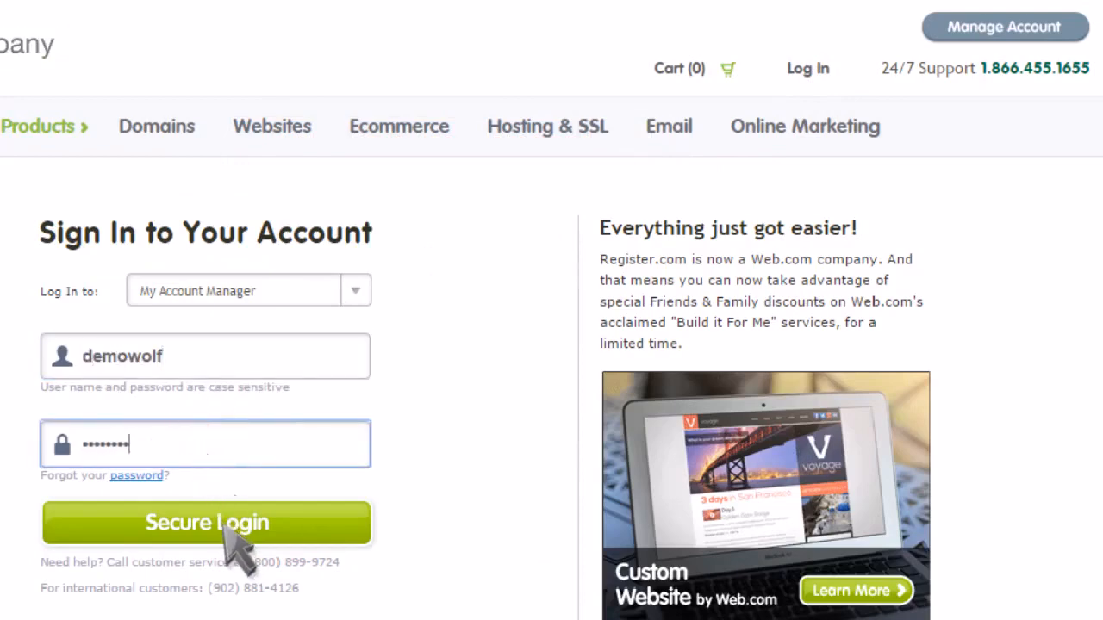
click(206, 524)
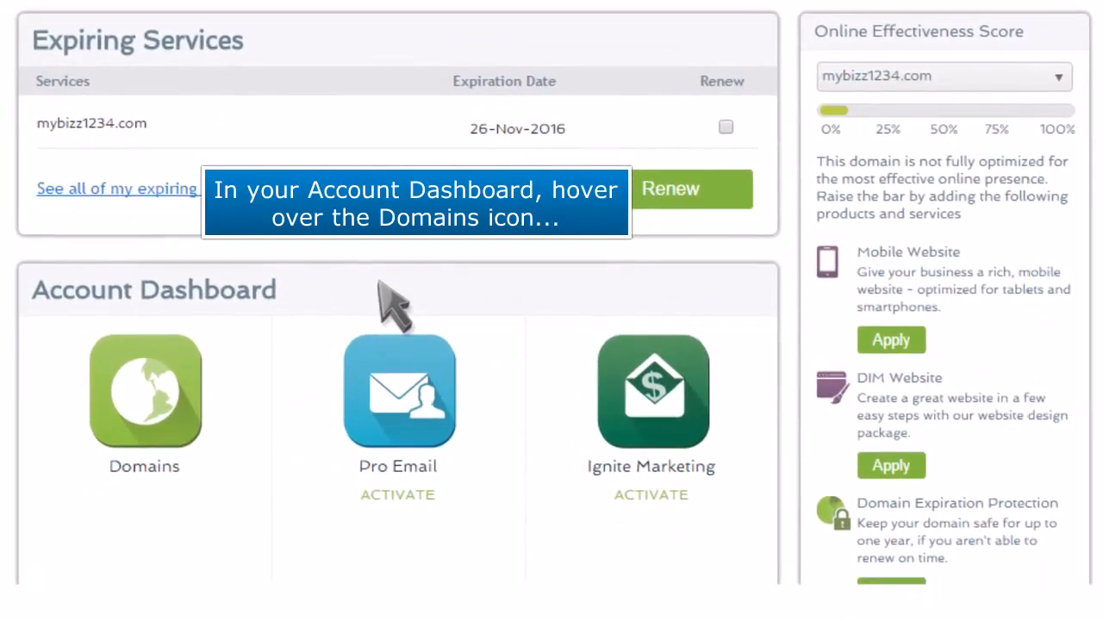
mouse_move(145, 393)
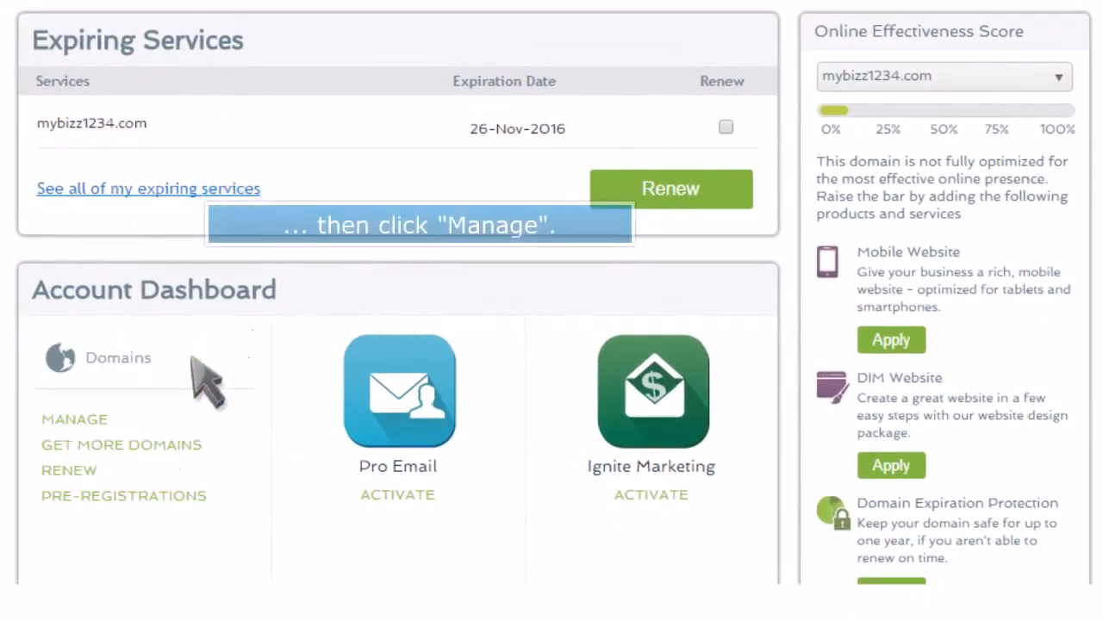
mouse_move(159, 410)
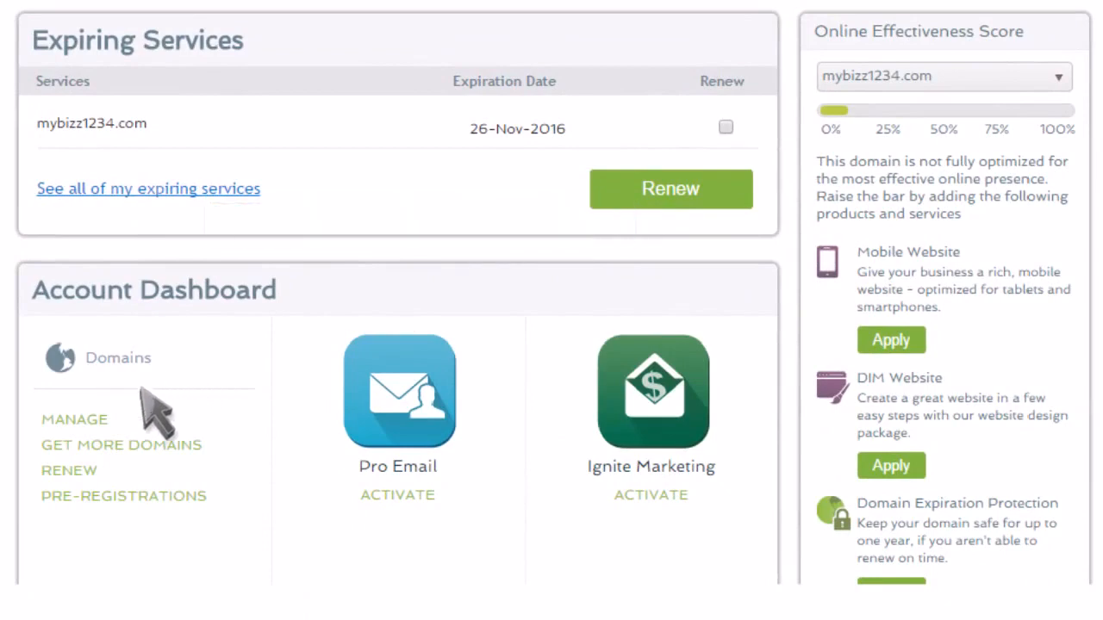
- Go to the owned domains list and manage the mybizz1234.com domain
click(74, 421)
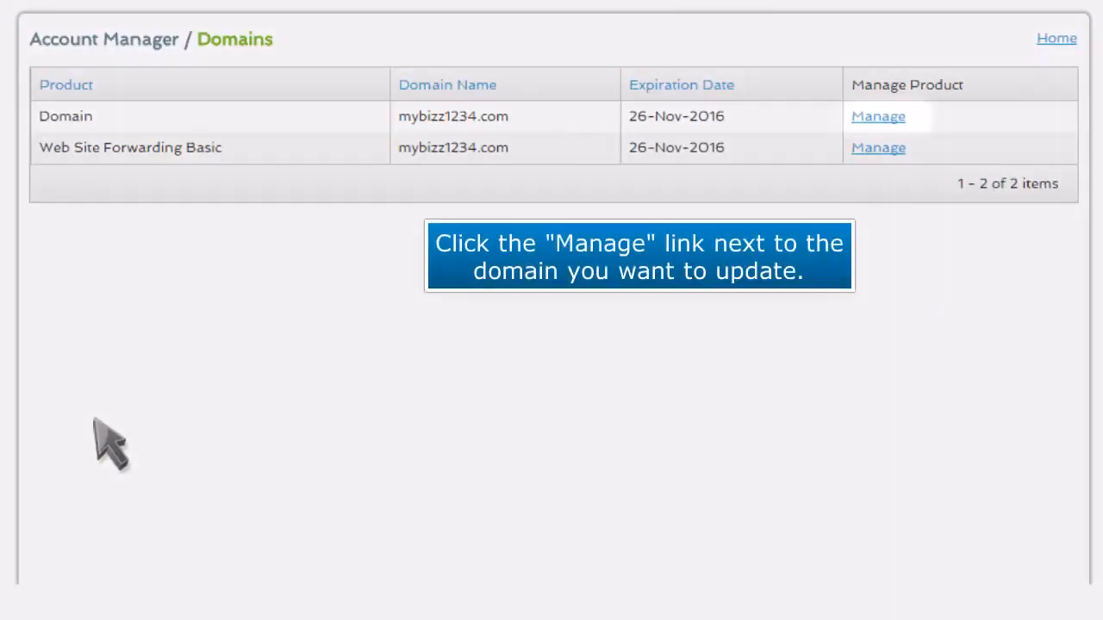
click(875, 117)
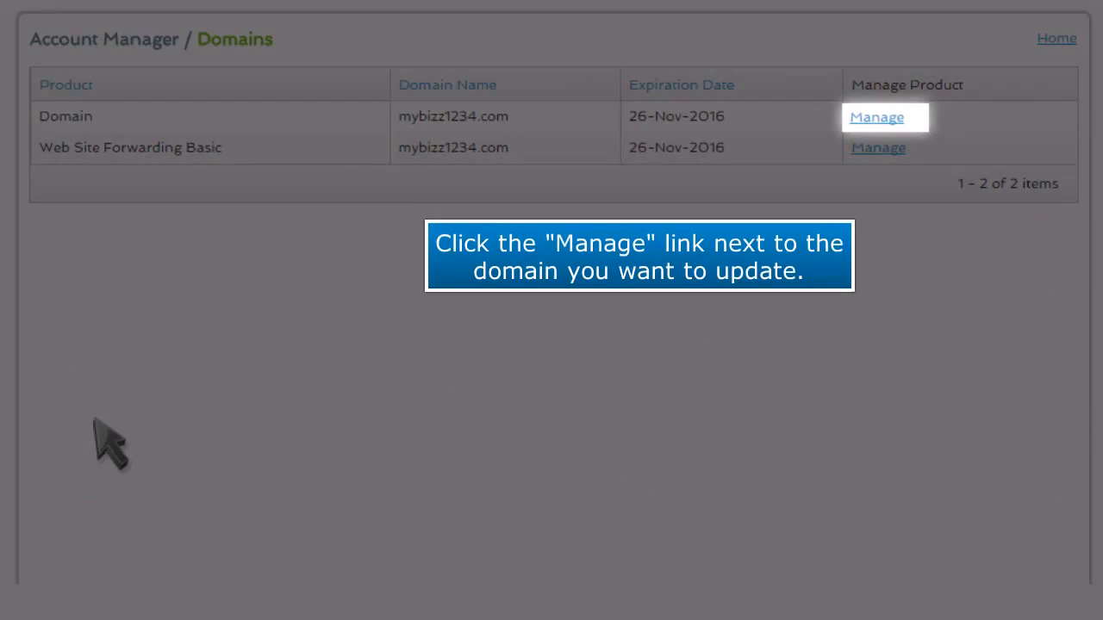
click(876, 117)
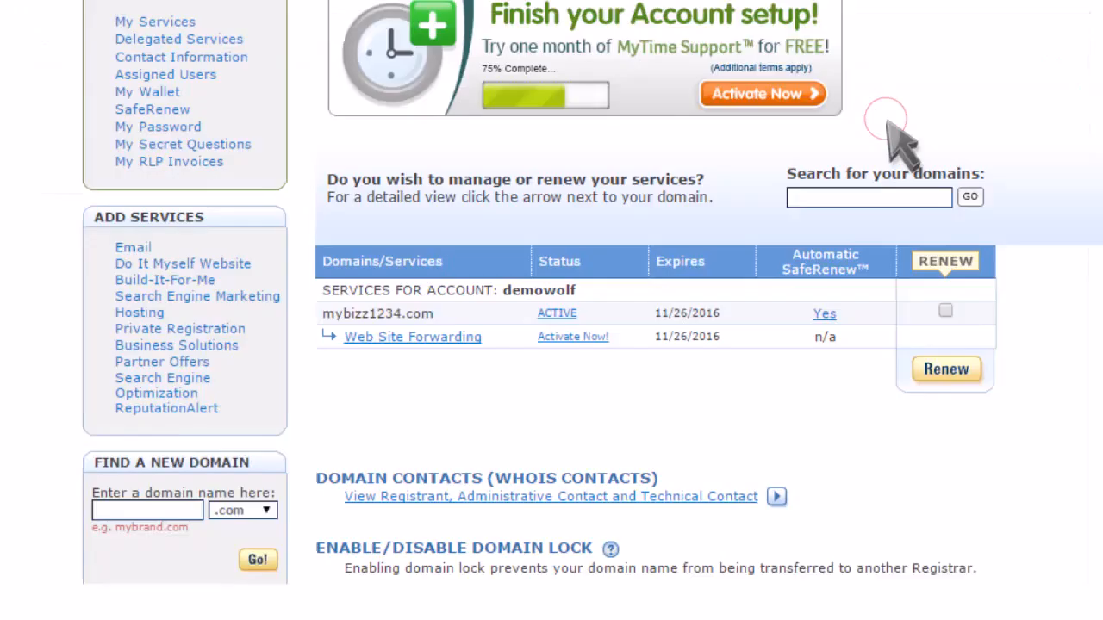
- Replace mybizz1234.com's DNS servers with ns1.bishmore.com and ns2.bishmore.com and confirm the change
scroll(down, 3)
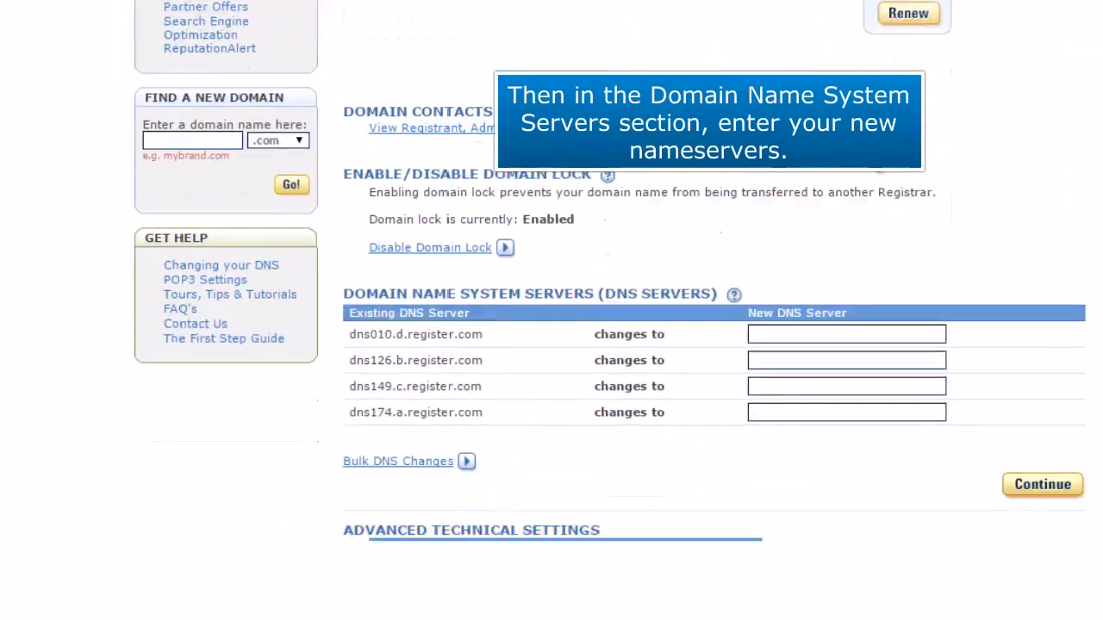
scroll(down, 3)
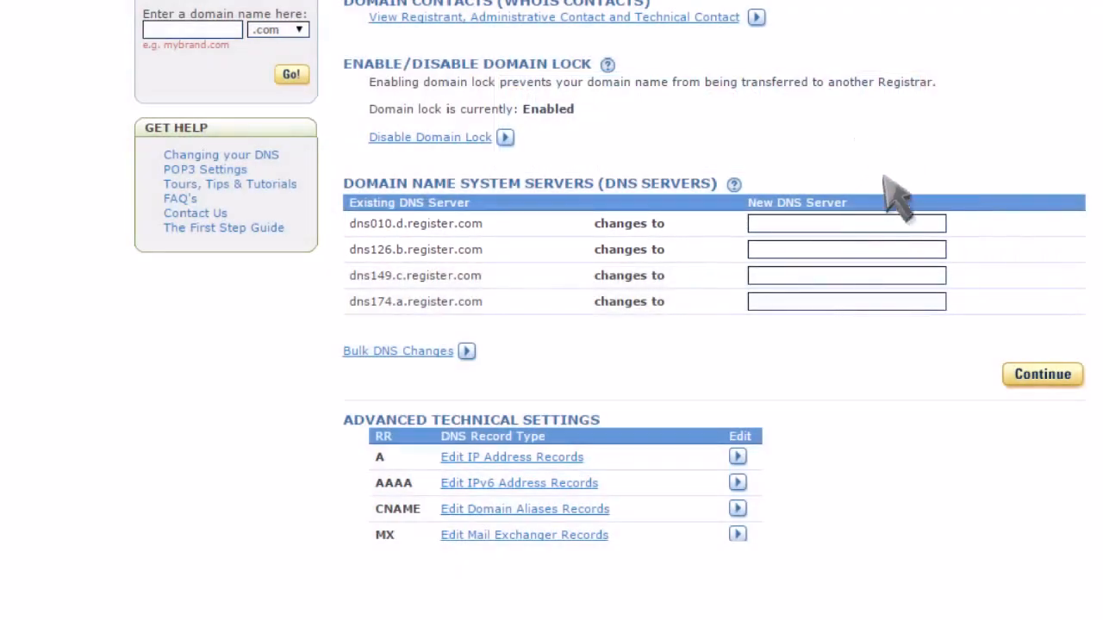
text(ns1.bishmore.com)
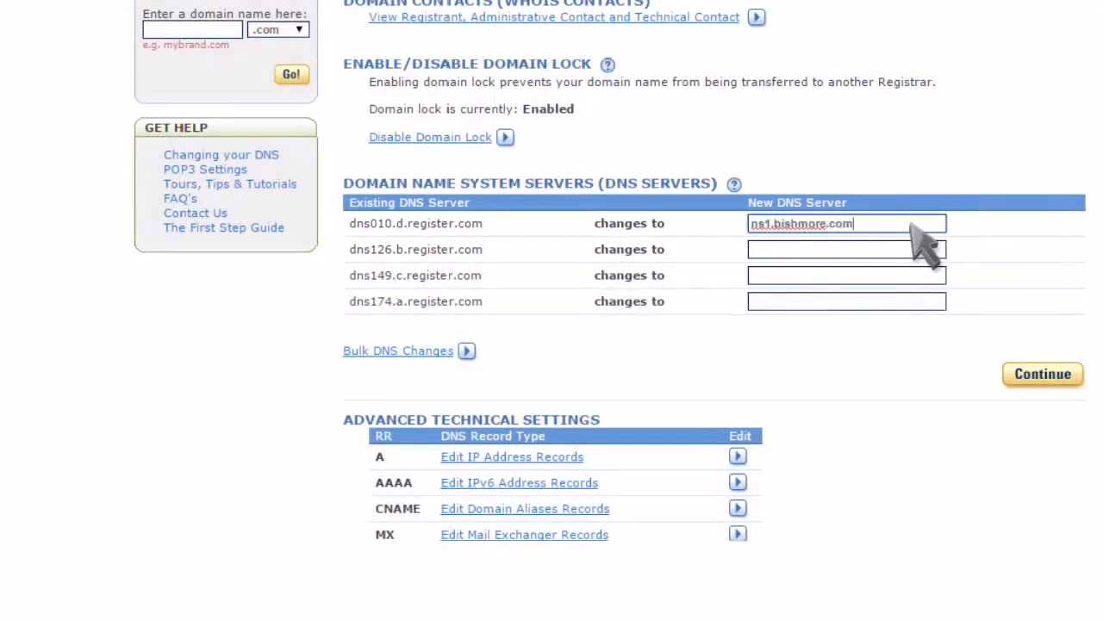
text(ns2.bishmore.com)
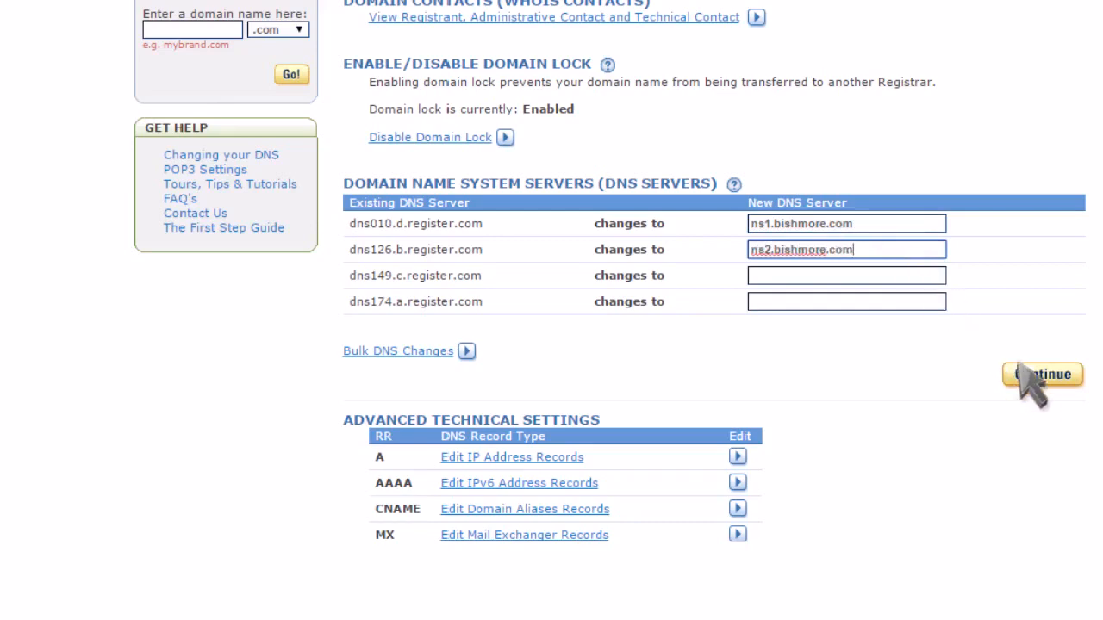
click(1041, 374)
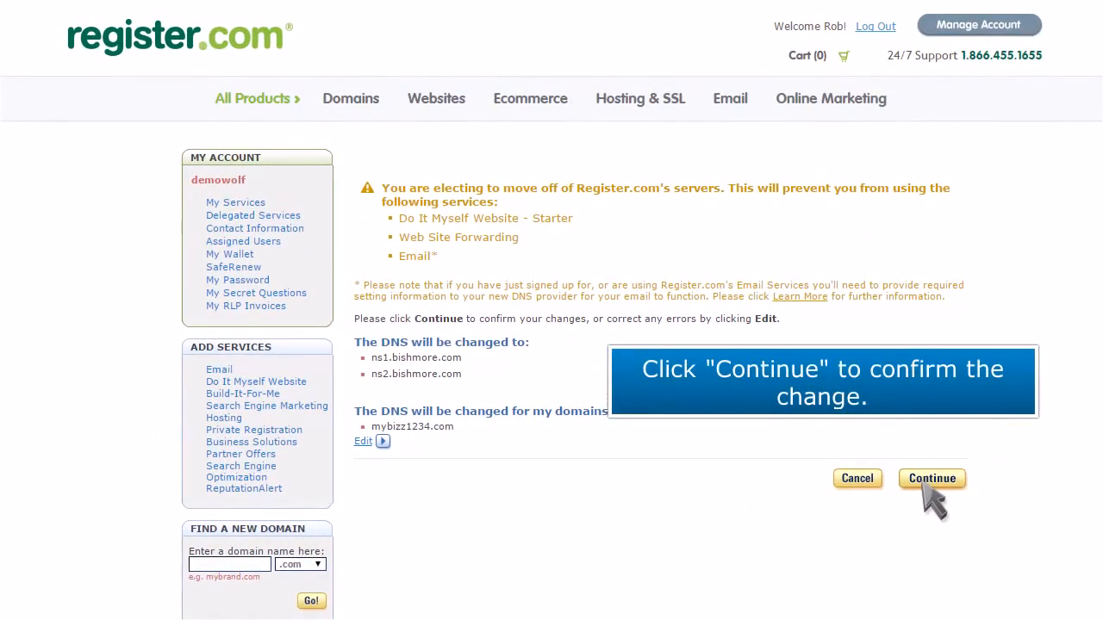
click(930, 480)
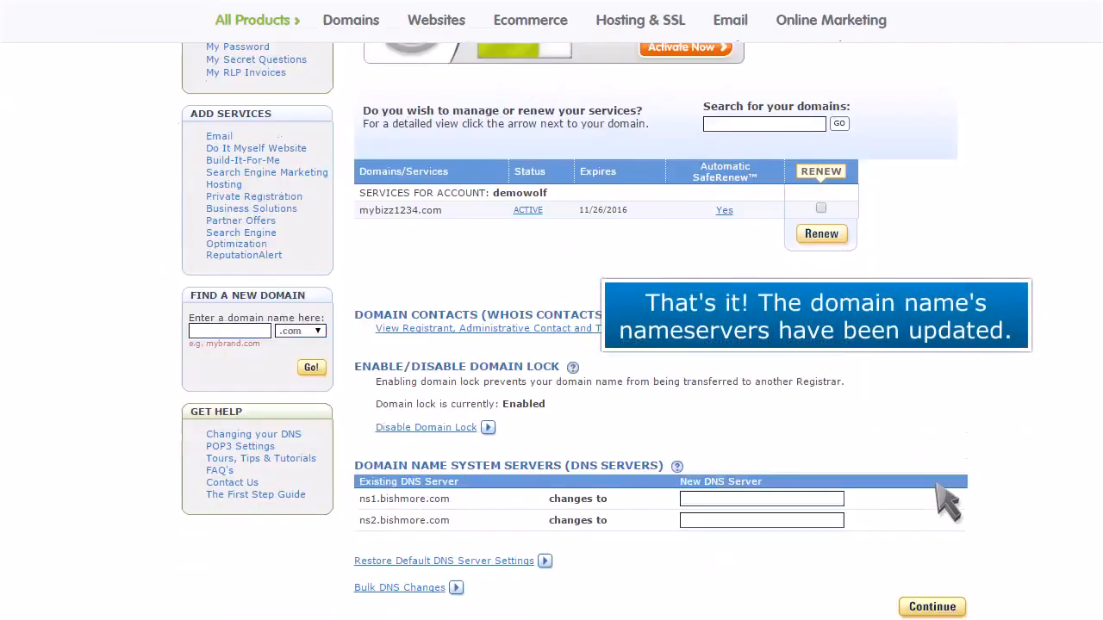
scroll(down, 3)
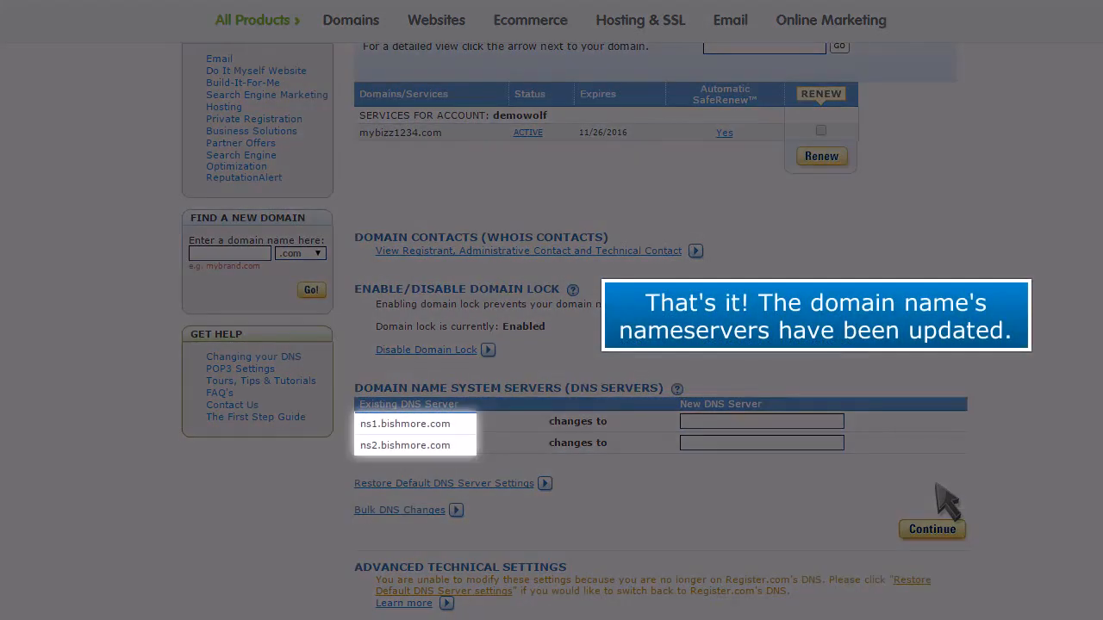